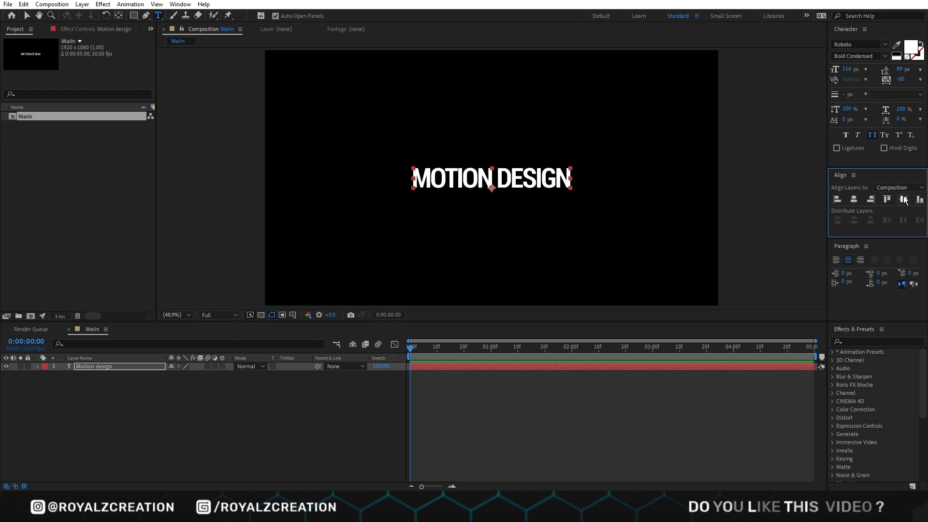
mouse_move(901, 79)
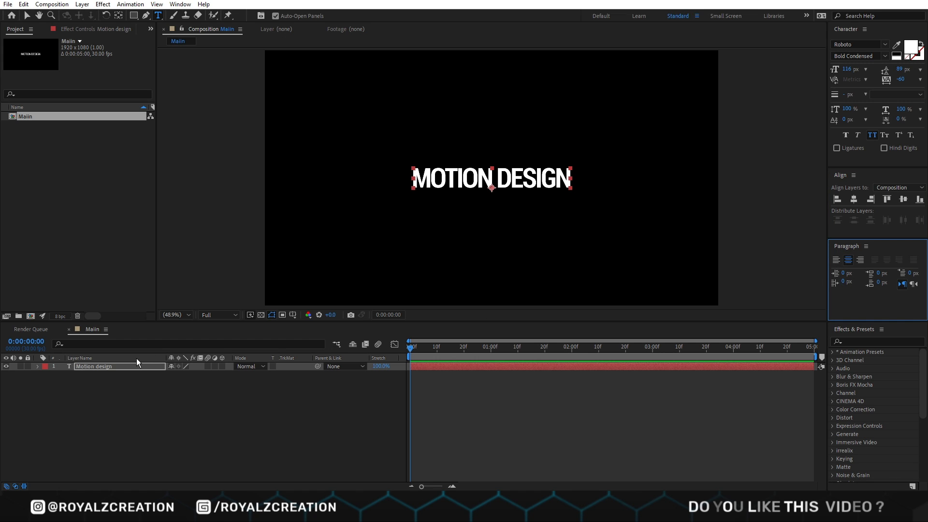
Turn on the title/action-safe guides over the MOTION DESIGN composition
left_click(292, 314)
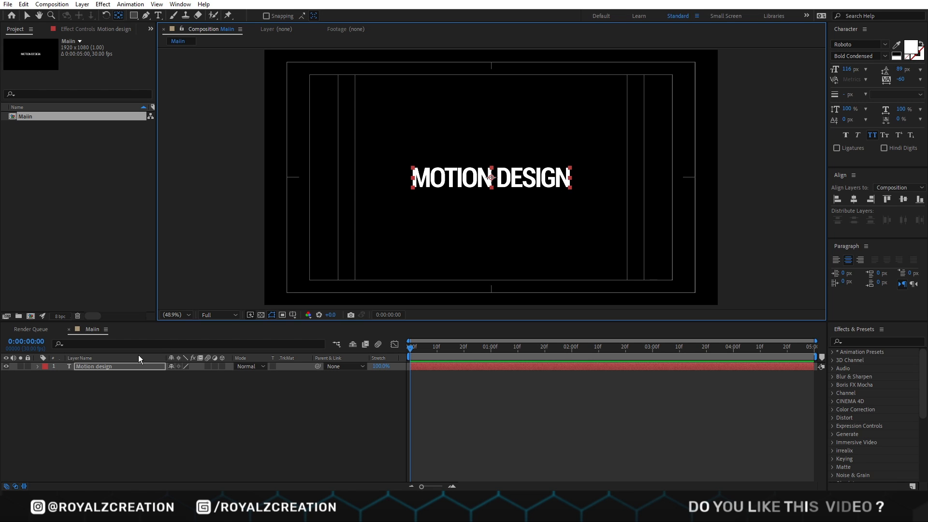
Keyframe Tracking Amount -65 to 10 and Opacity 0% to 100% across frames 0–10
left_click(38, 366)
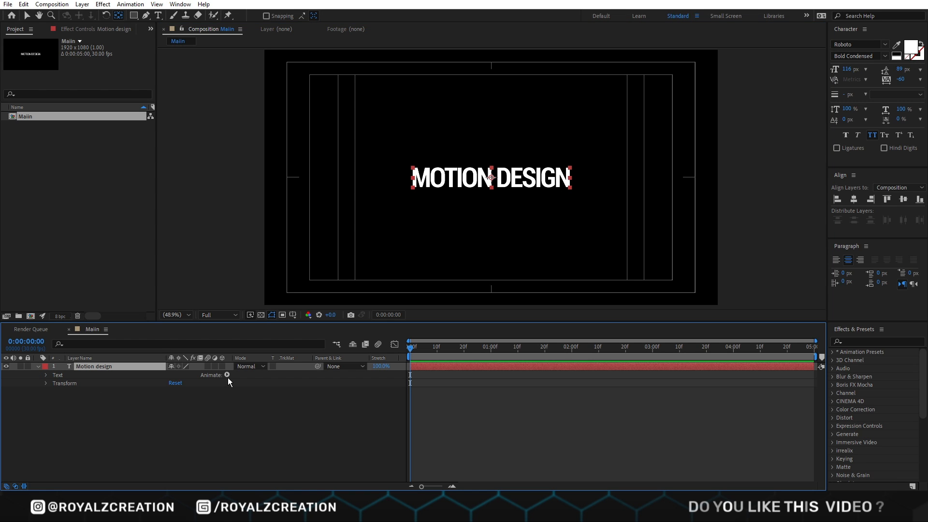
left_click(227, 375)
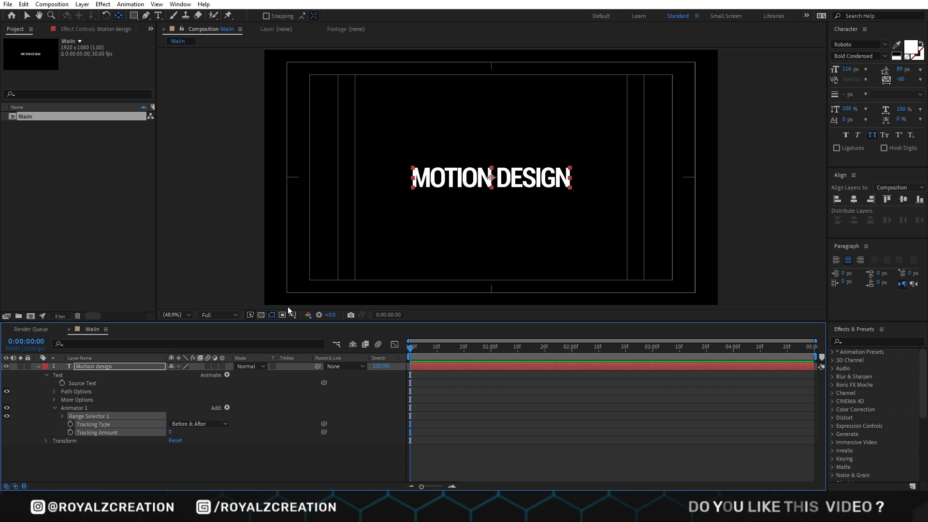
left_click(70, 432)
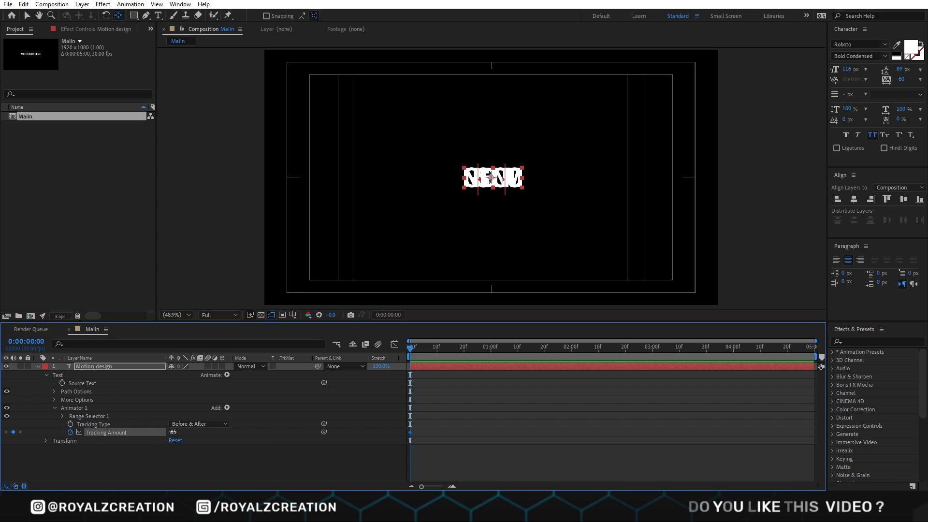
left_click(472, 346)
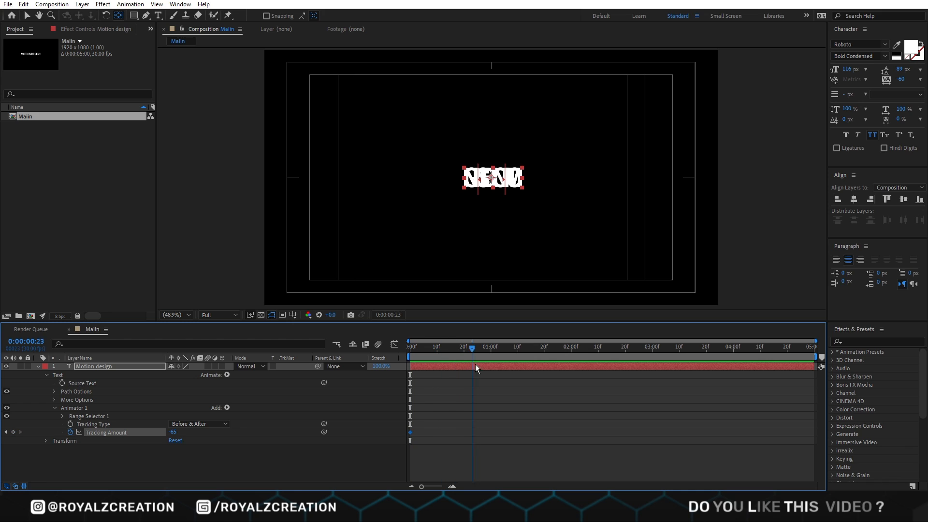
left_click(437, 346)
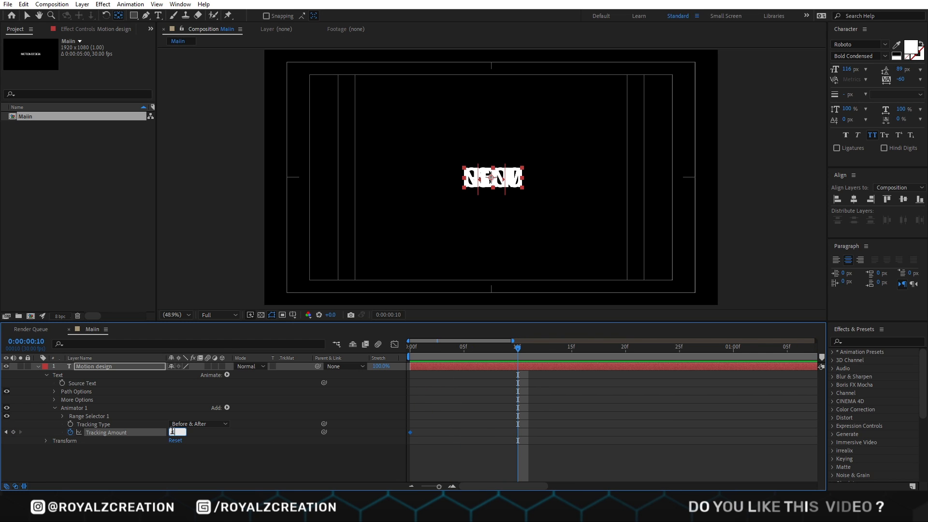
type("10")
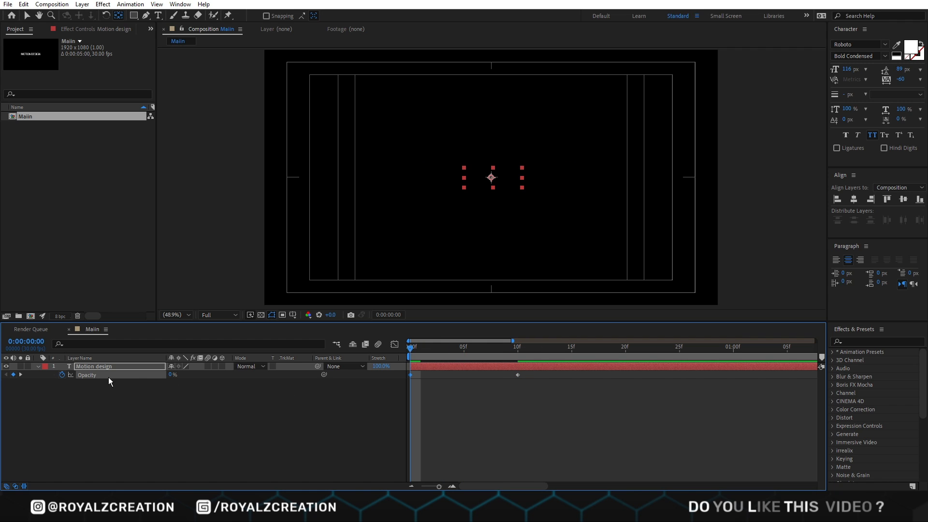
key("u")
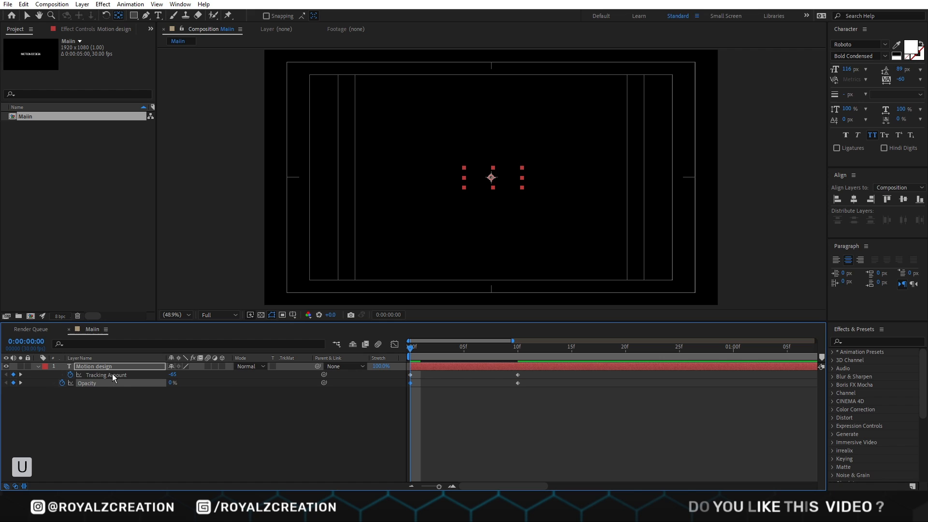
left_click(507, 346)
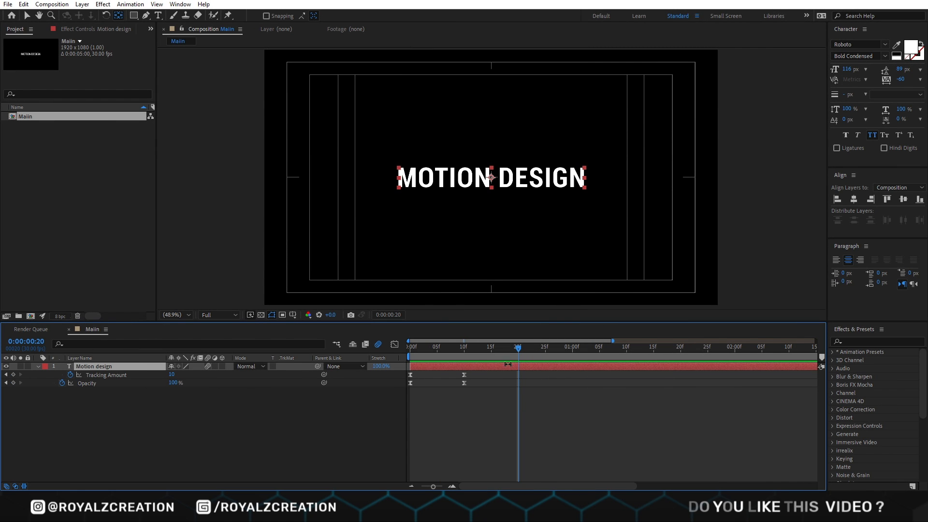
Keyframe Rotation from 0x to 1x with Easy Ease Out
key("shift+r")
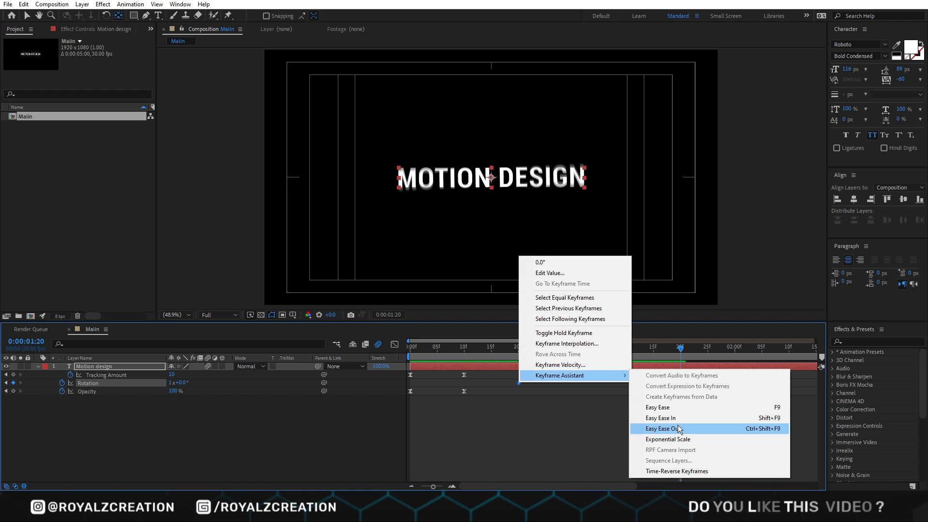
left_click(662, 427)
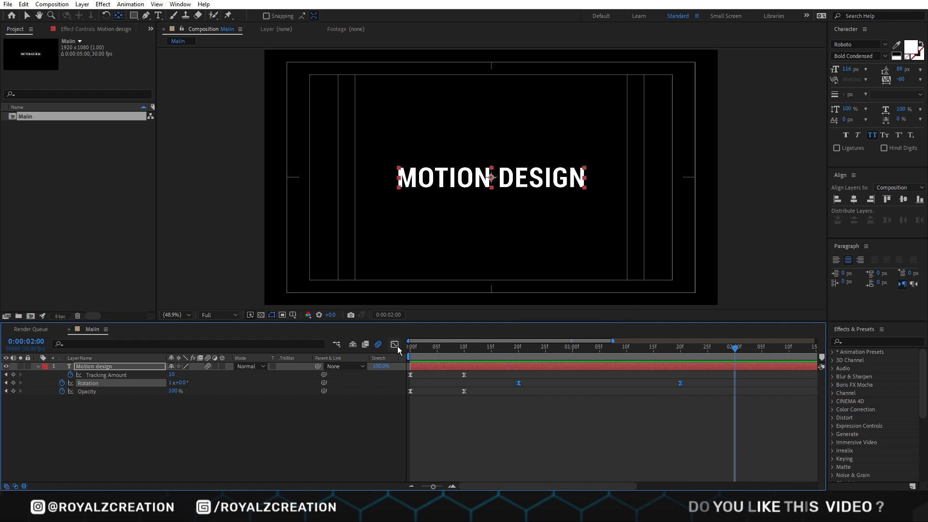
left_click(395, 344)
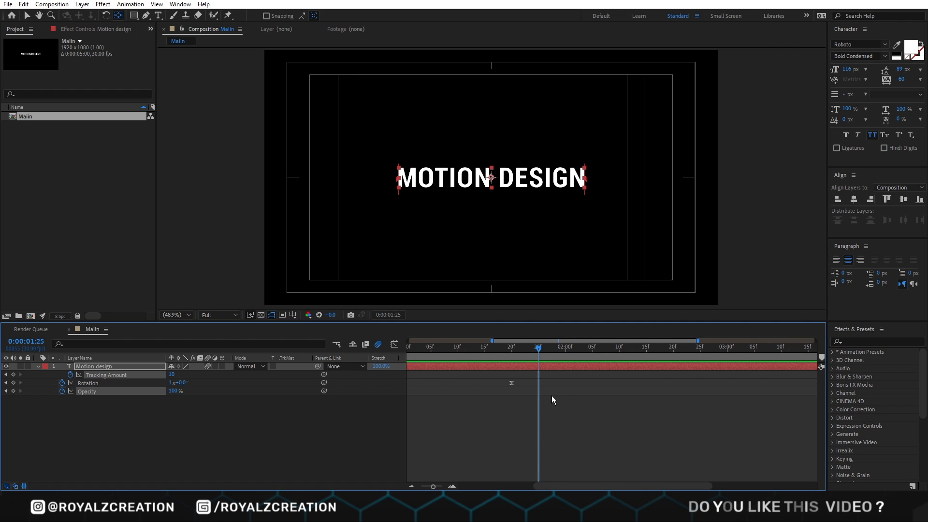
Paste time-reversed Tracking and Opacity keyframes later, then begin pre-composing the layer
right_click(511, 383)
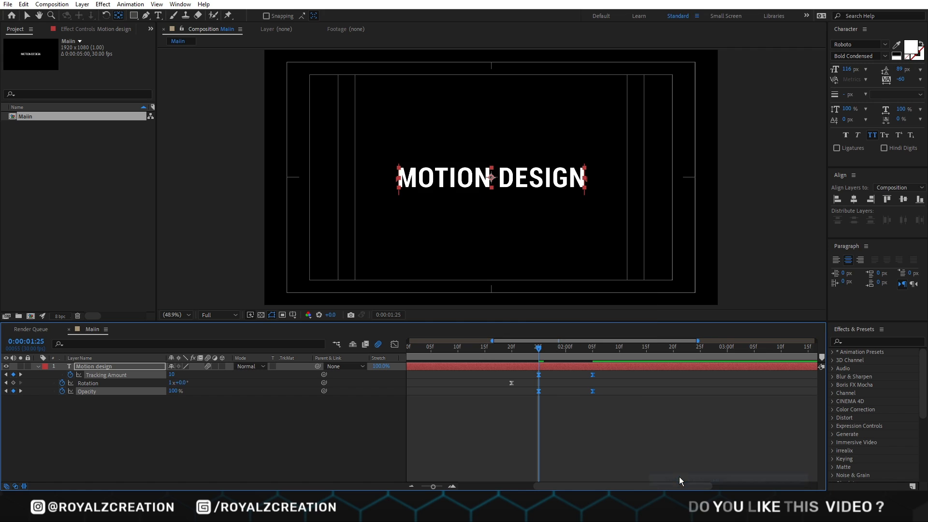
left_click_drag(537, 347, 549, 346)
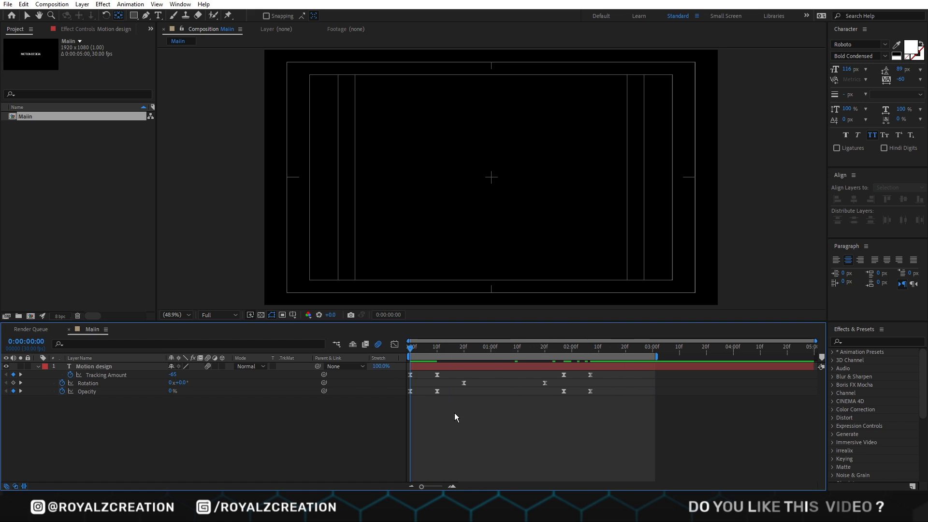
left_click(526, 346)
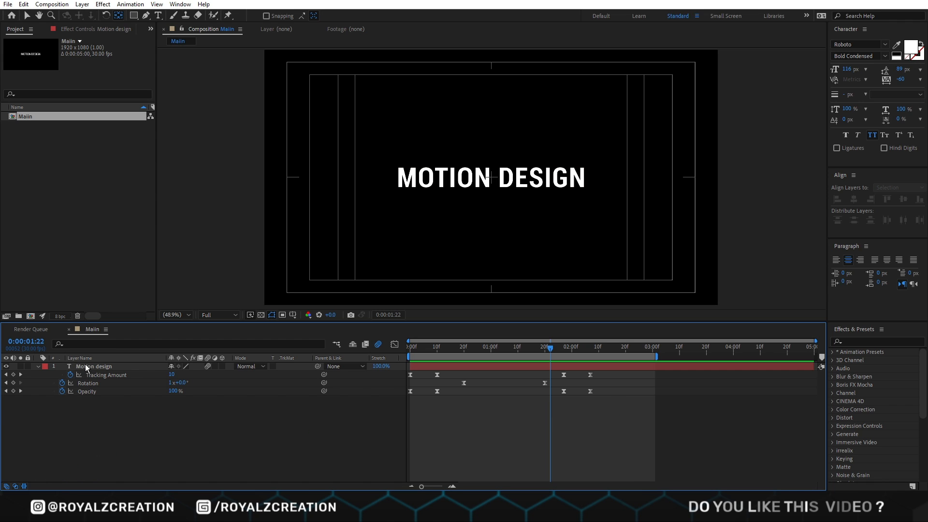
key("ctrl+shift+c")
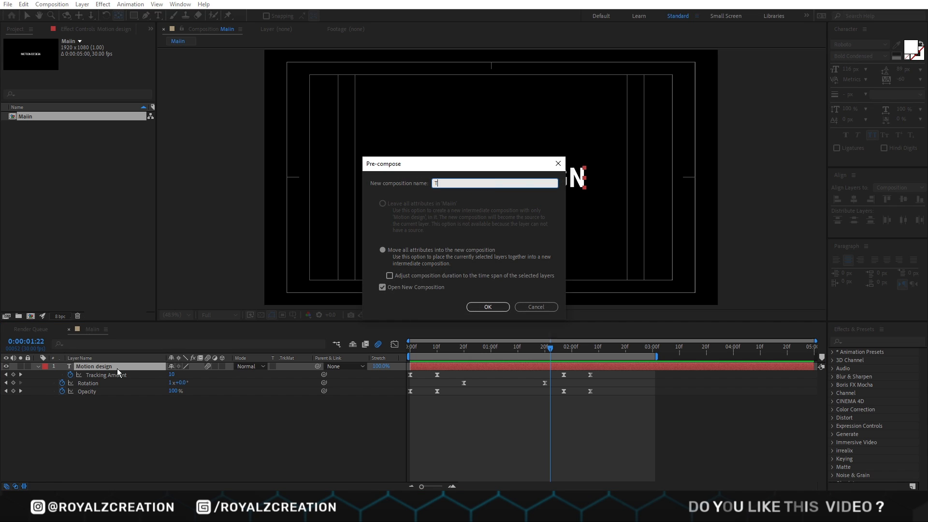
Pre-compose the layer as 'Text' and apply Echo: time -0.010, 15 echoes, decay 0.75
type("Text")
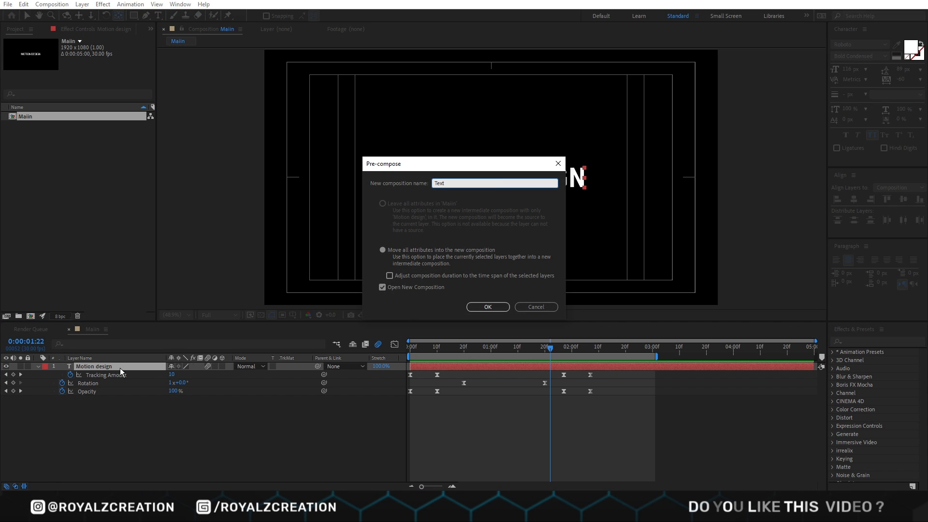
left_click(382, 287)
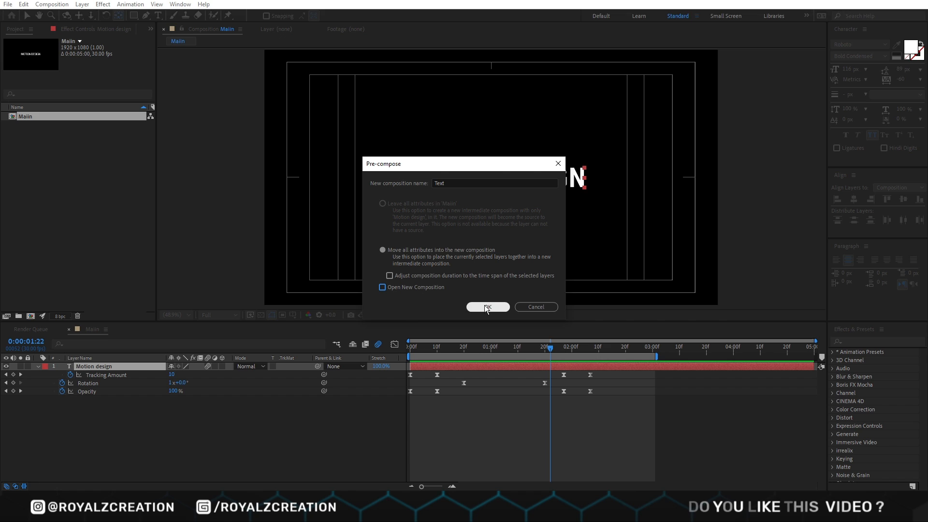
left_click(487, 307)
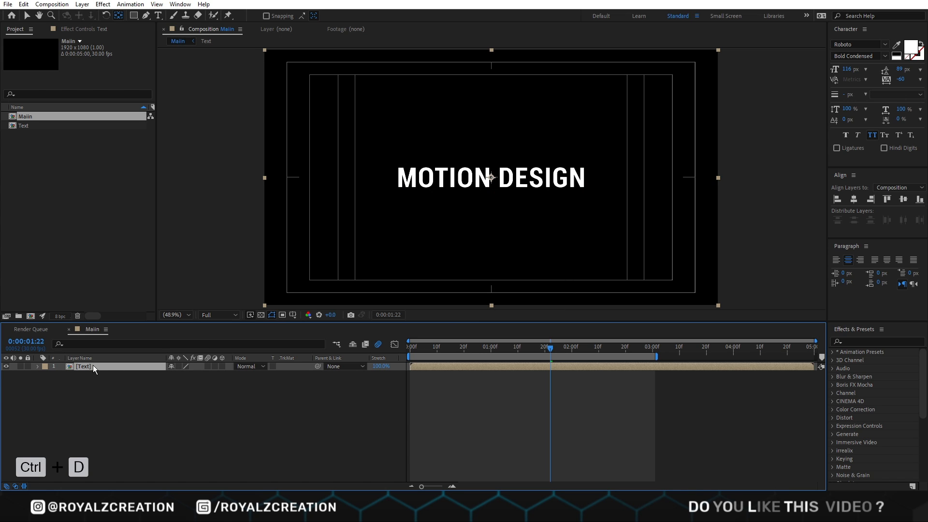
key("ctrl+d")
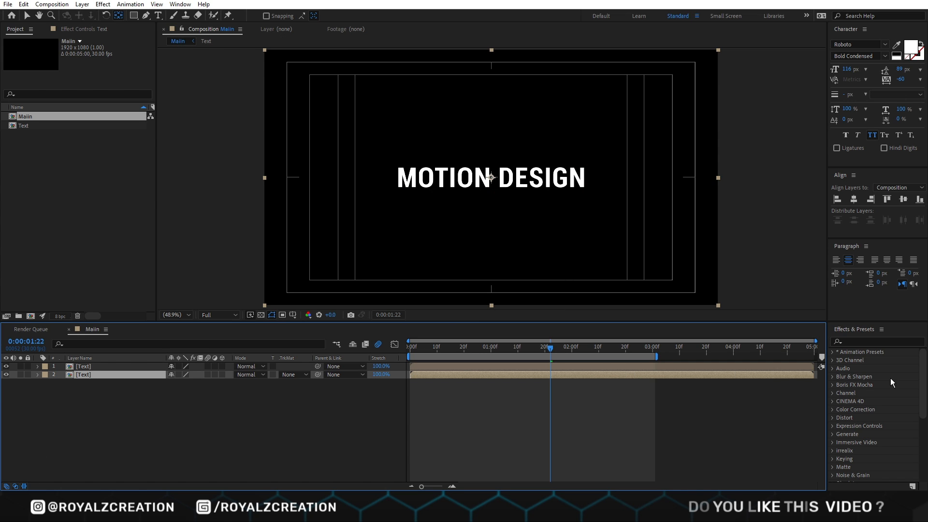
type("echo")
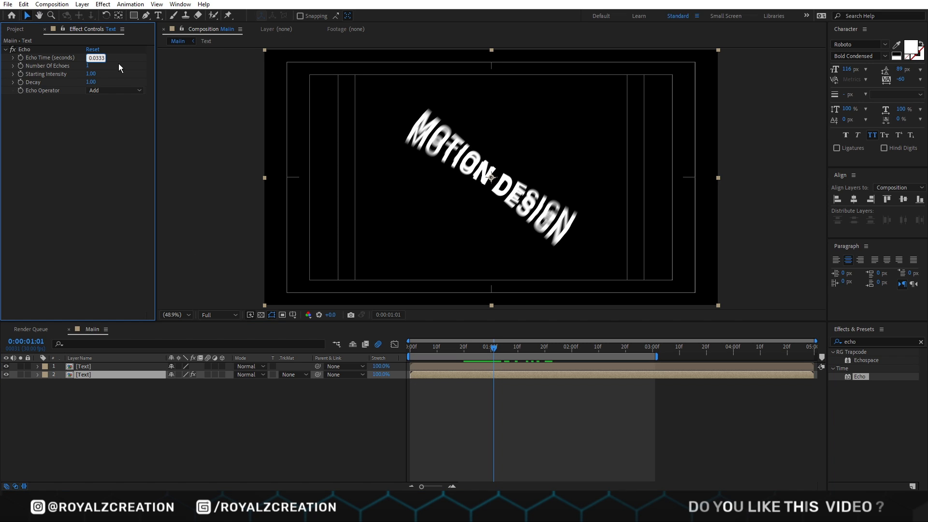
type("0.0")
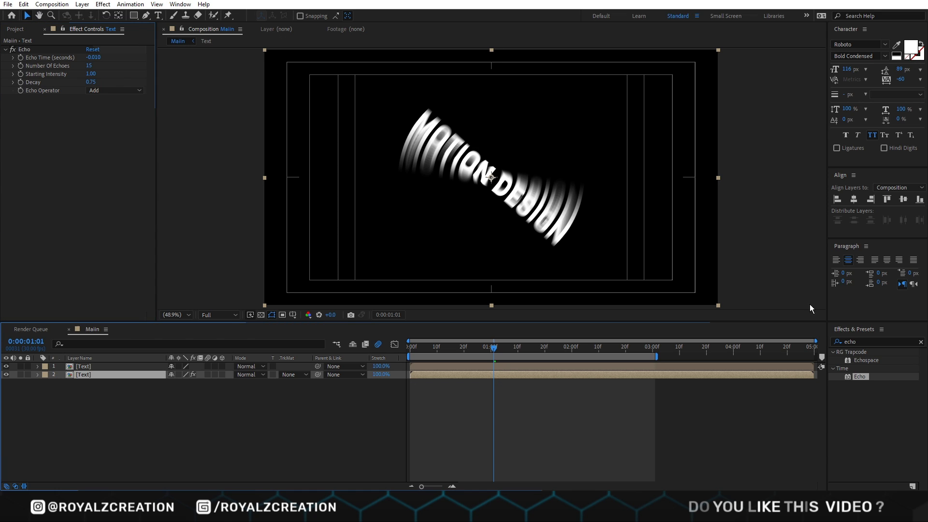
Apply a Fill effect to colour the echoed text orange
type("fill")
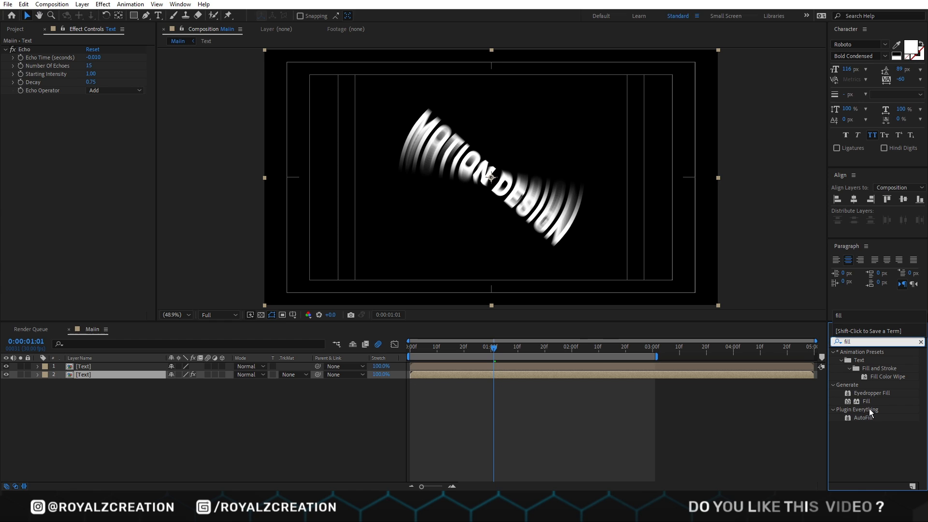
double_click(866, 401)
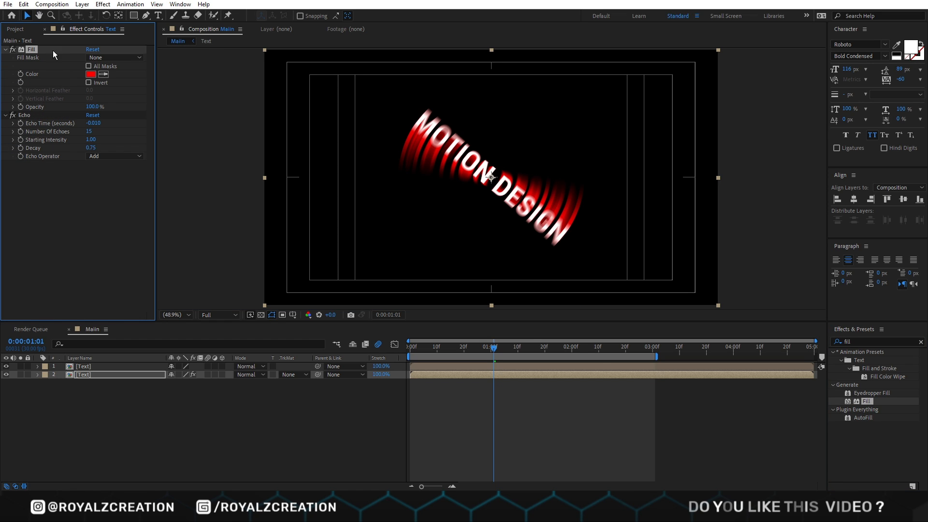
left_click(91, 74)
type("C7611")
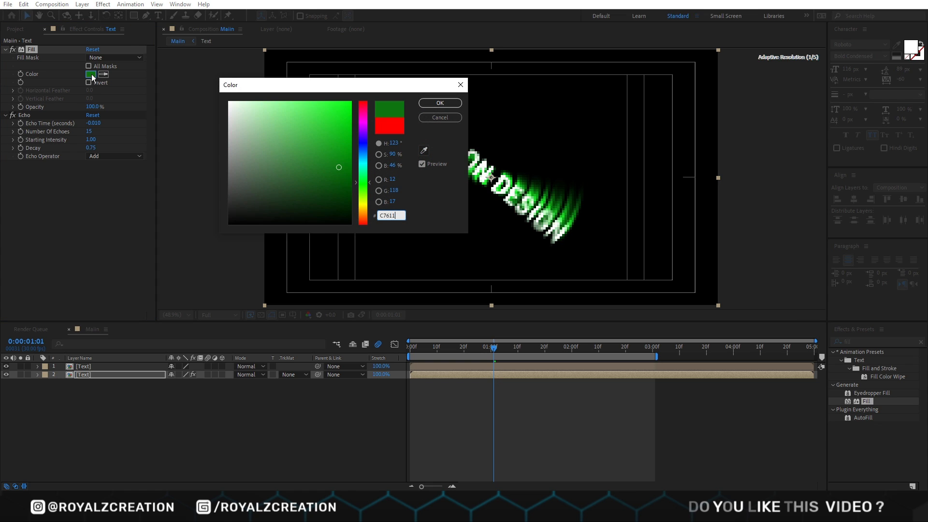
left_click(439, 102)
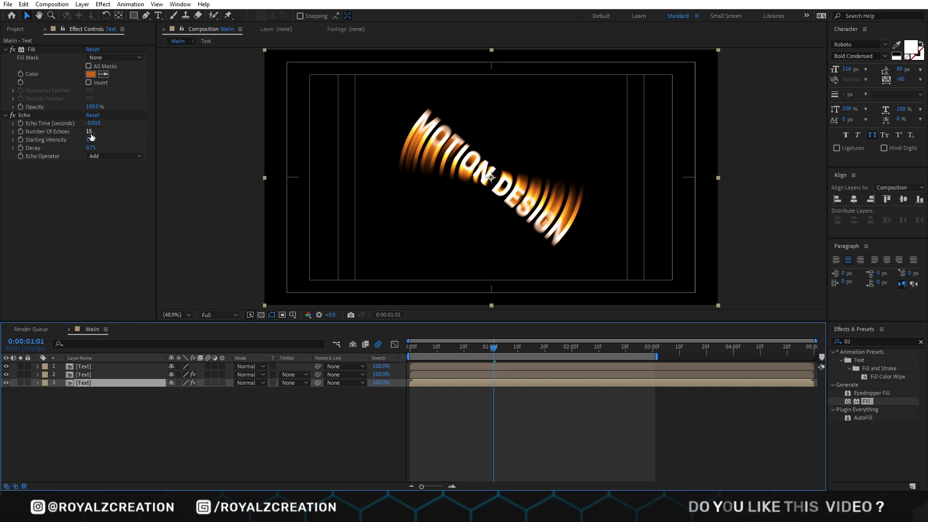
Raise this copy's echoes to 20 and keep its orange fill
left_click(91, 131)
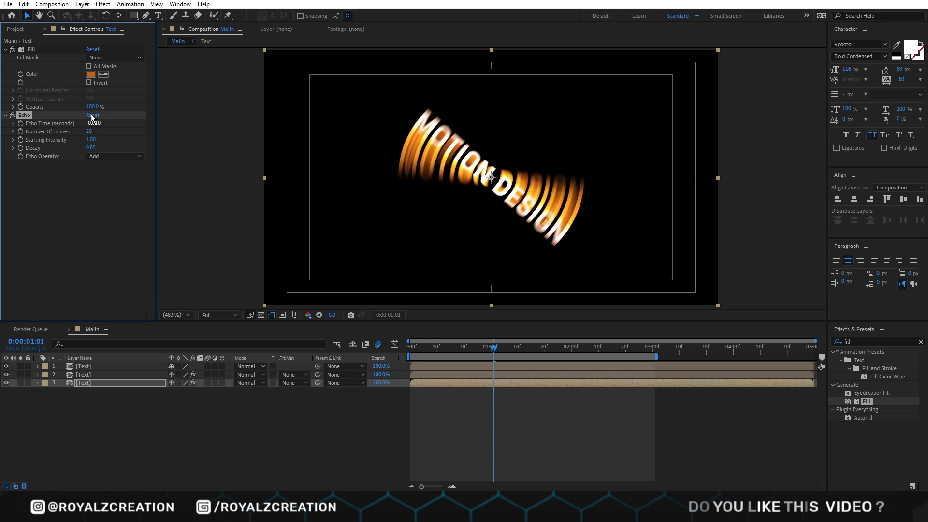
left_click(90, 74)
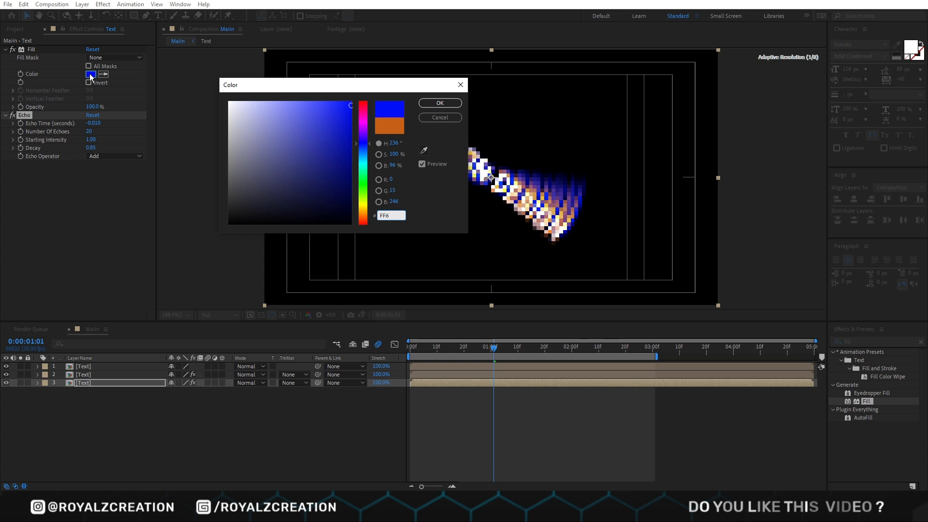
left_click(440, 103)
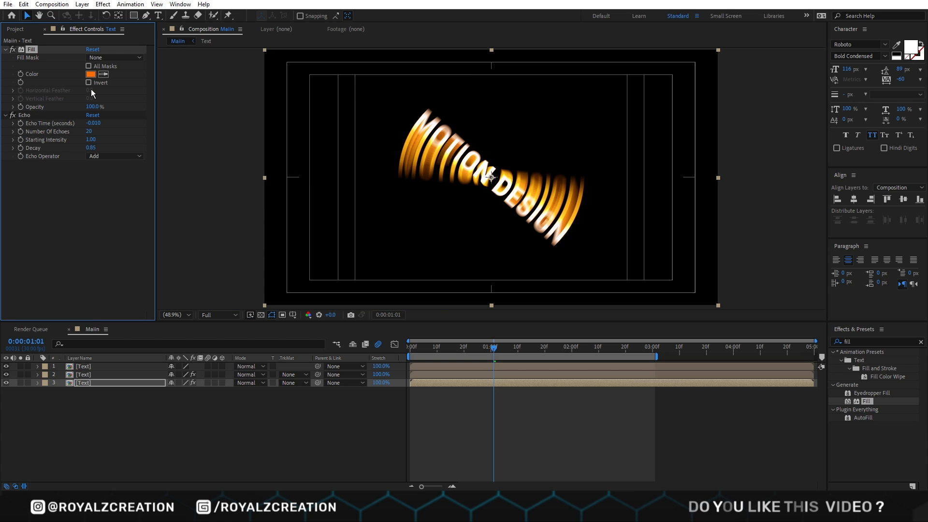
Duplicate the echoed layer twice and brighten the new copy's fill to FF6C00
key("ctrl+d")
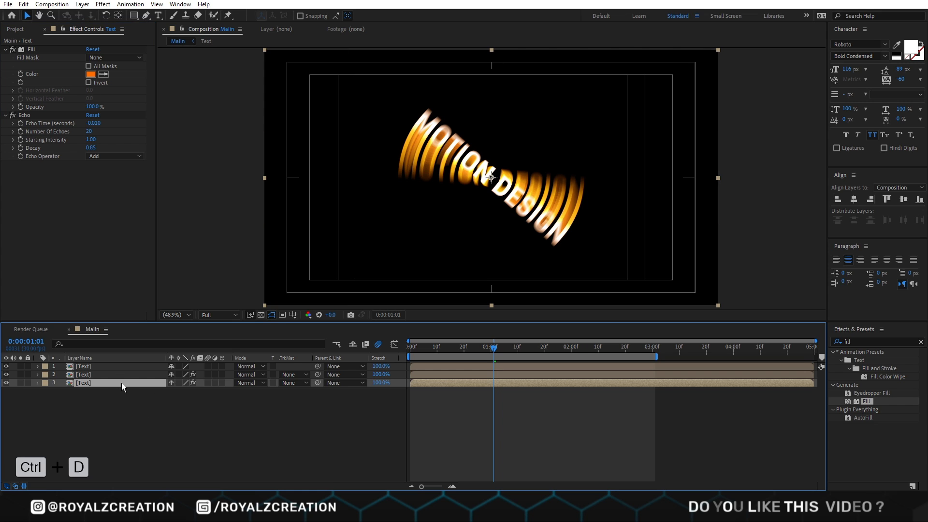
key("ctrl+d")
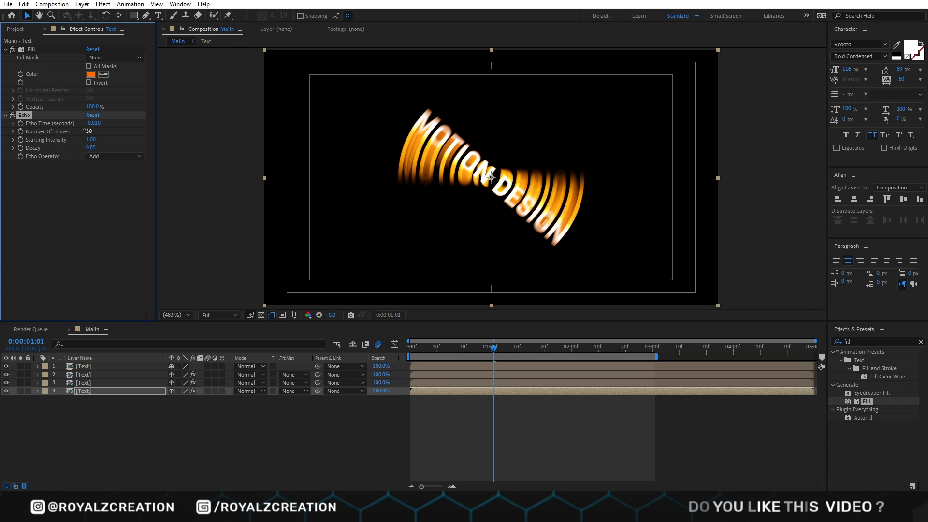
left_click(89, 74)
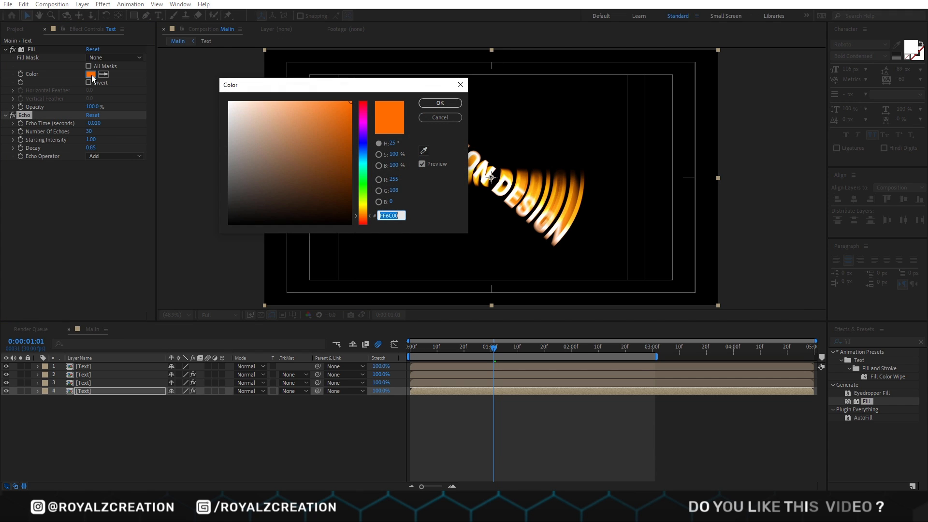
left_click(439, 103)
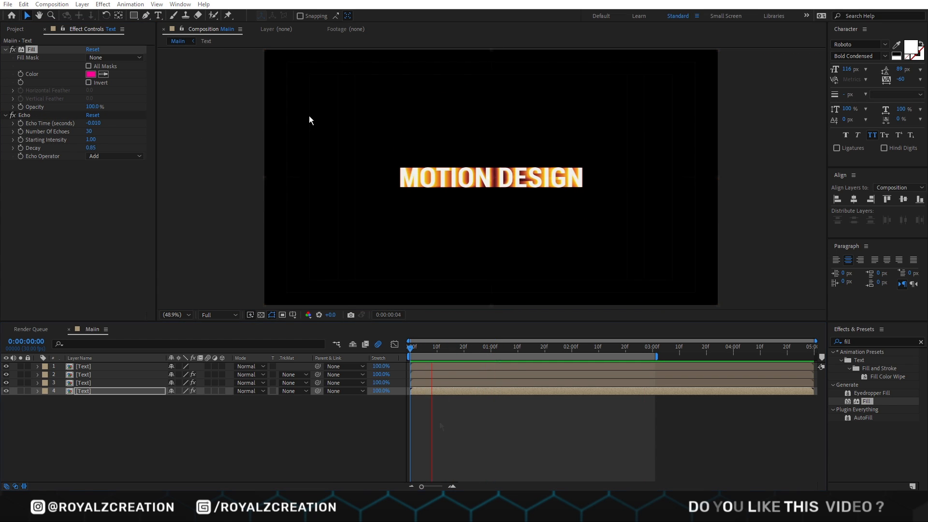
Play and scrub the animation to inspect the glowing circular echo trails
left_click(586, 346)
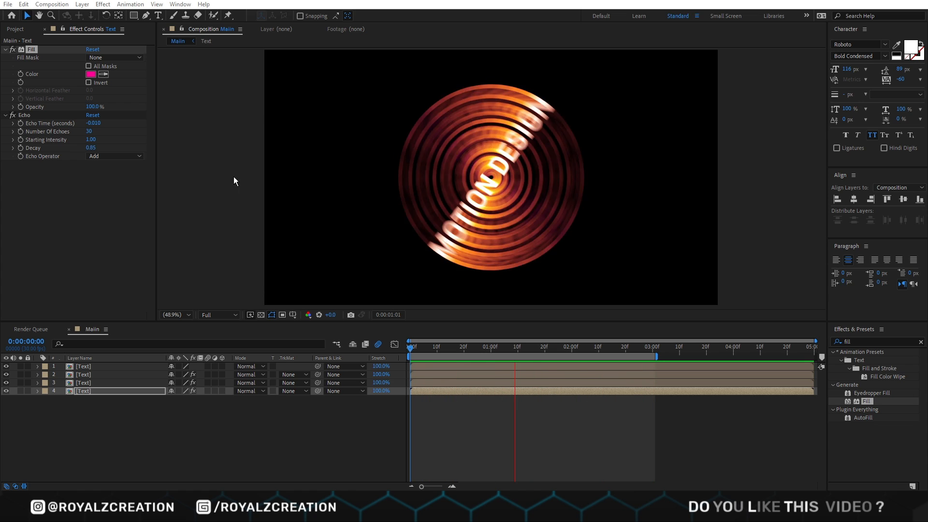
left_click(411, 346)
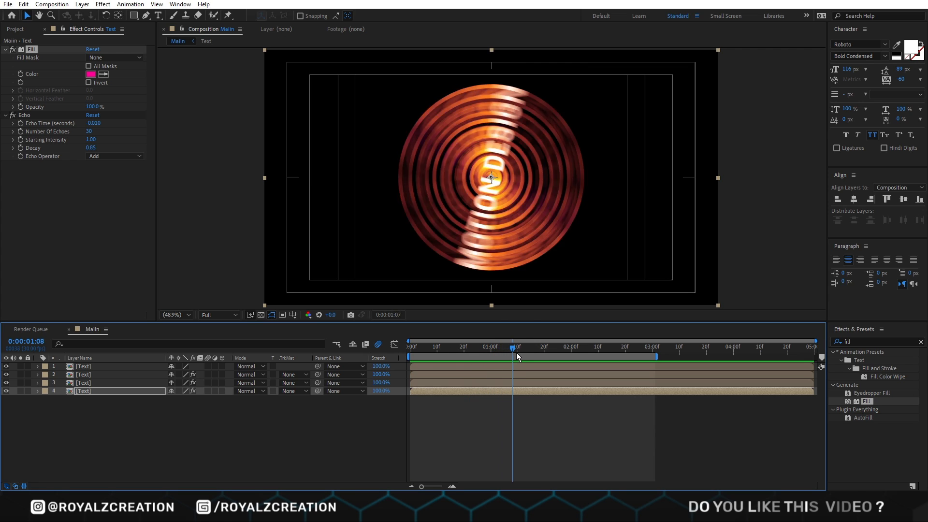
left_click_drag(512, 356, 532, 355)
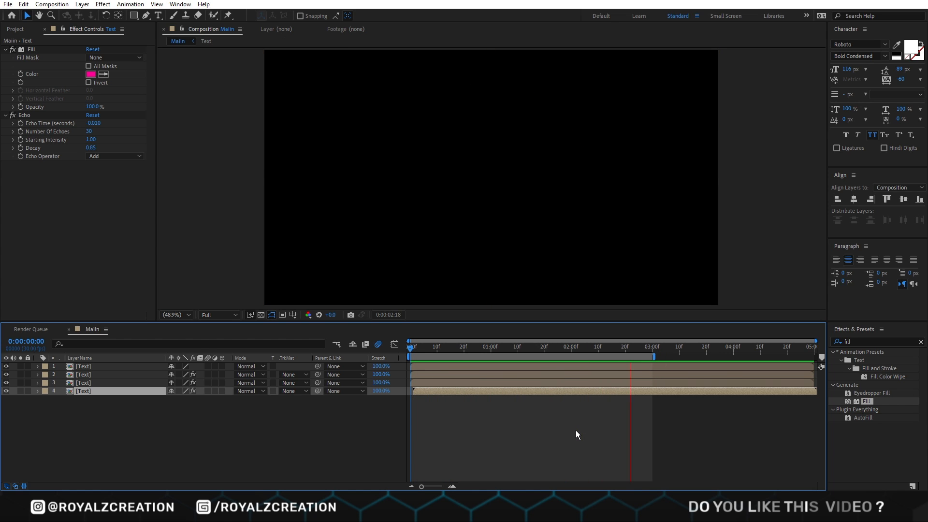
left_click(558, 346)
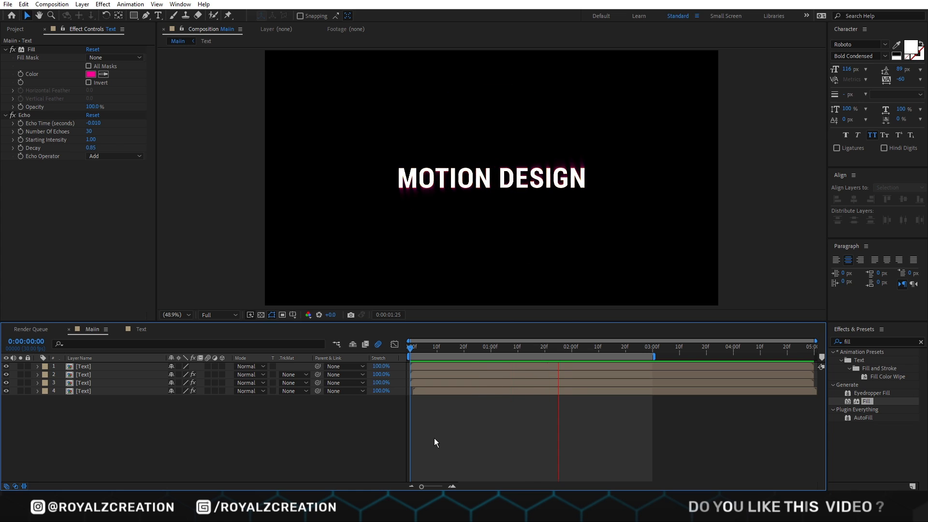
left_click(625, 346)
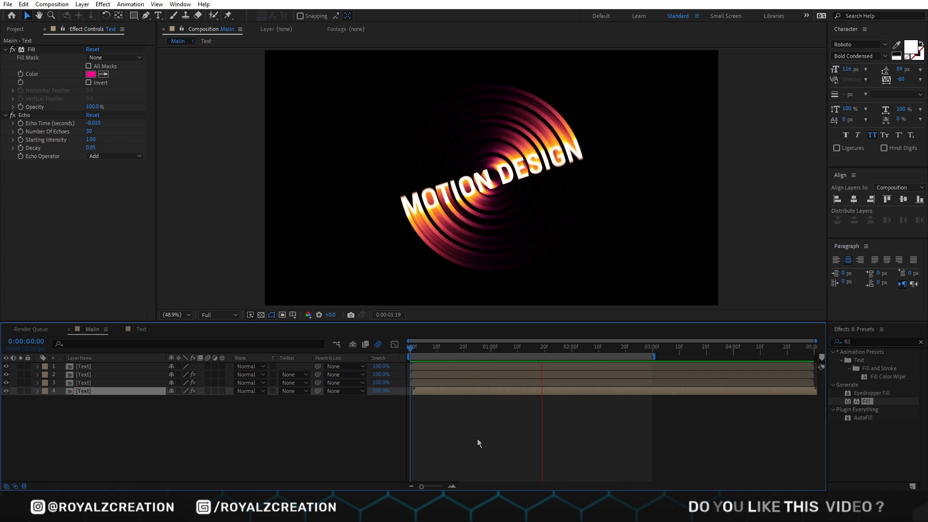
left_click(465, 347)
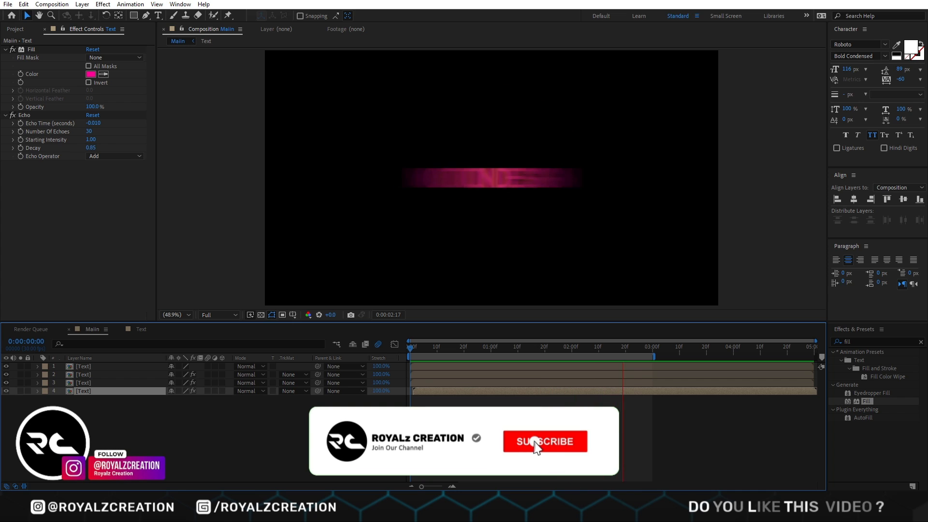
left_click(544, 441)
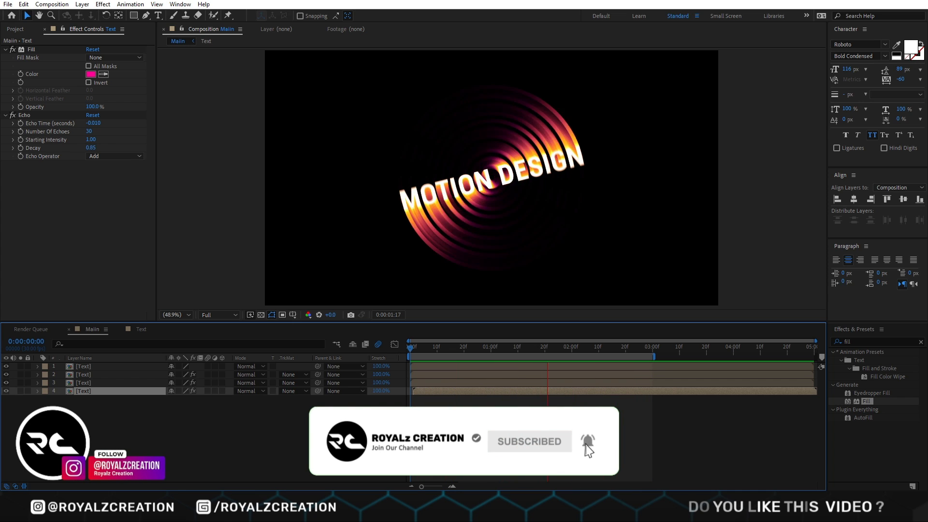